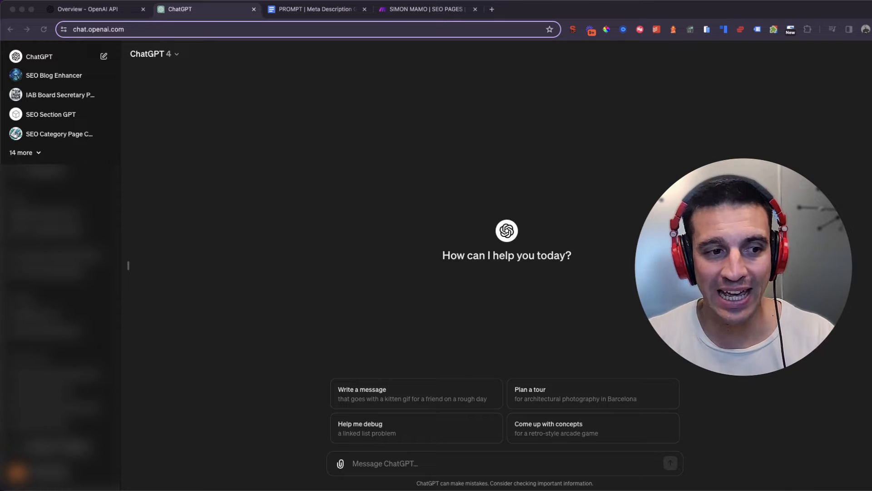
# Step: Compare the ChatGPT tab with the OpenAI API tab, ending on the Documentation Overview page
pyautogui.click(94, 9)
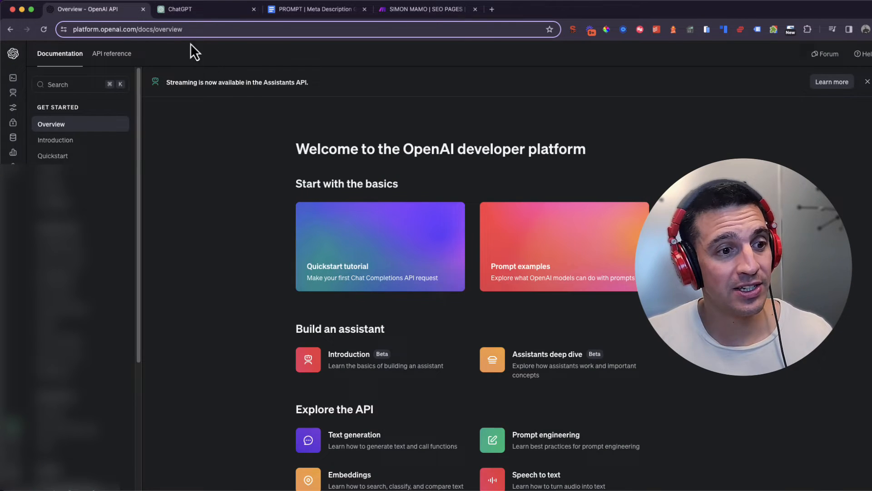
pyautogui.click(200, 9)
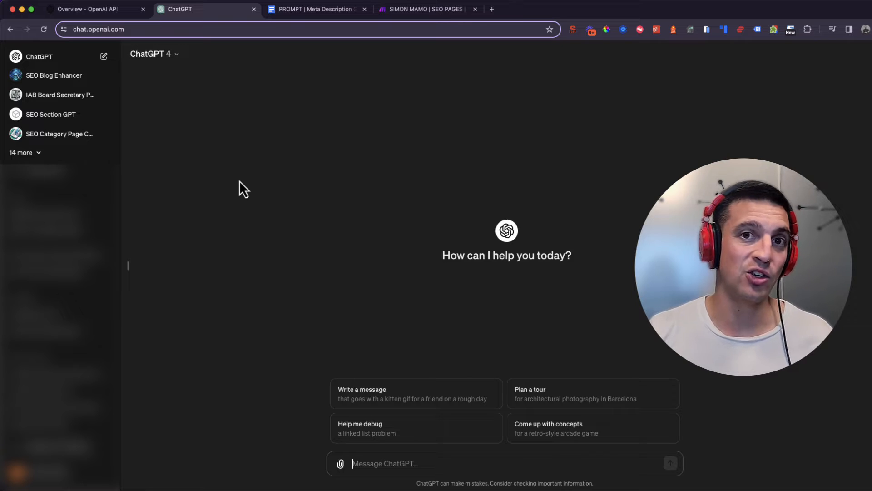
pyautogui.moveTo(222, 186)
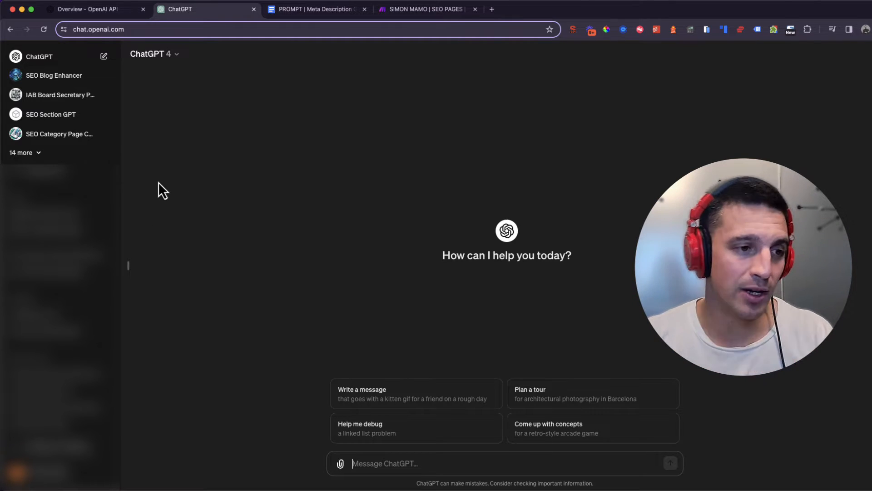
pyautogui.click(95, 9)
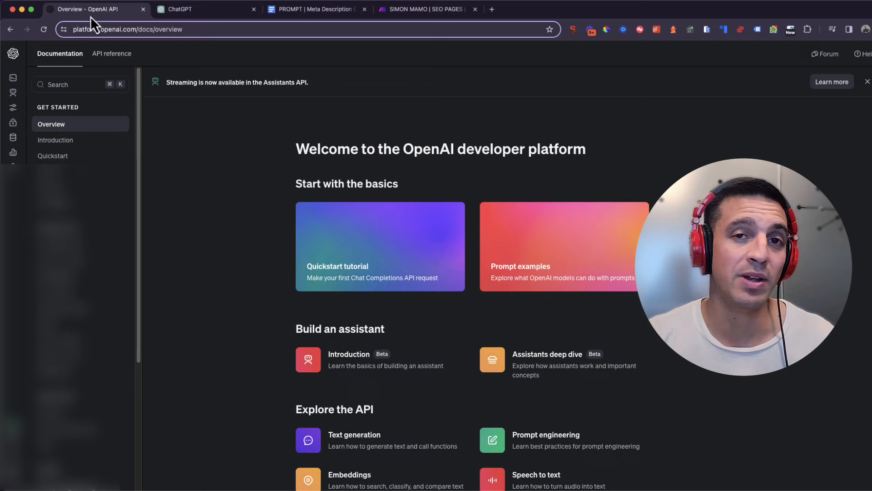
pyautogui.moveTo(273, 234)
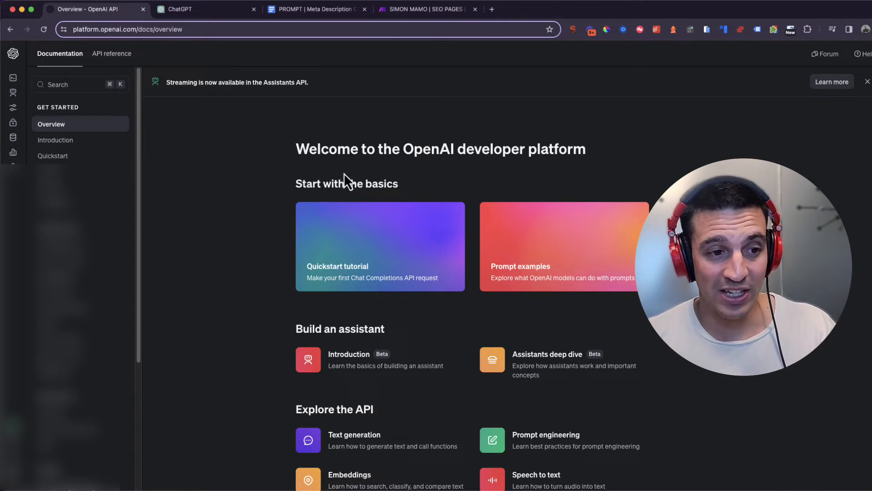
pyautogui.click(425, 9)
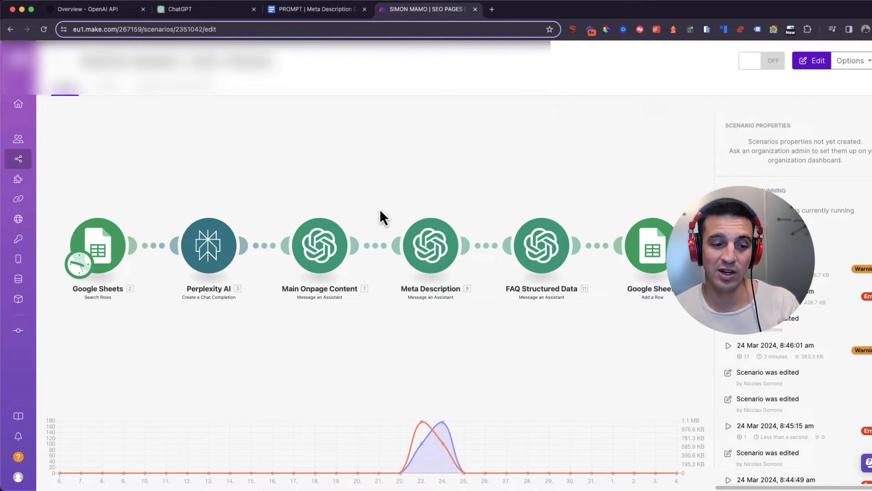
pyautogui.moveTo(458, 251)
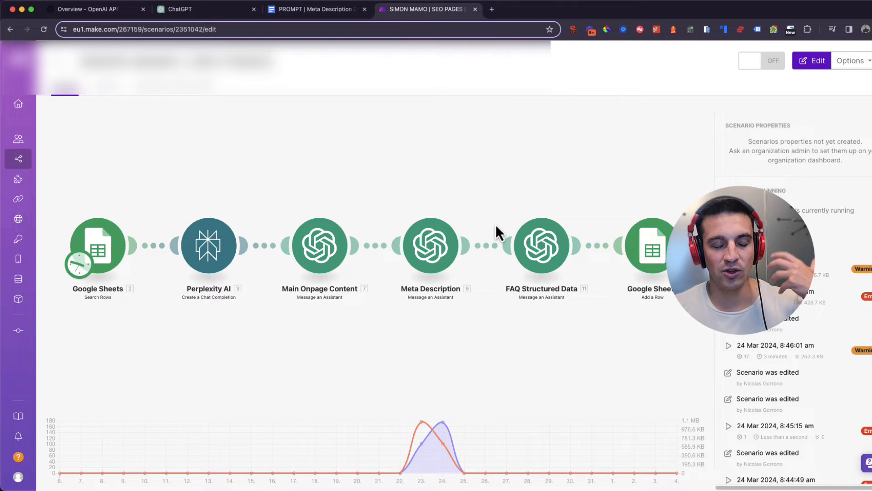
pyautogui.moveTo(475, 180)
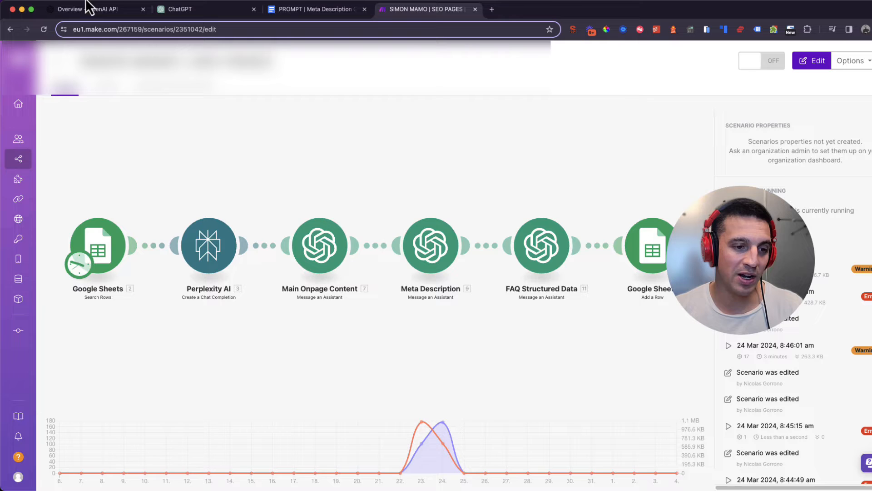
pyautogui.click(94, 9)
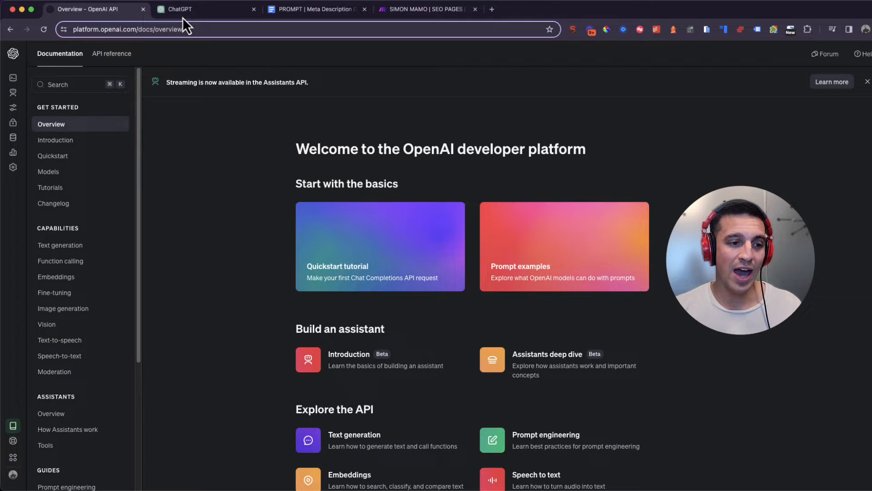
# Step: Check the ChatGPT tab briefly and return to the OpenAI developer platform
pyautogui.click(180, 9)
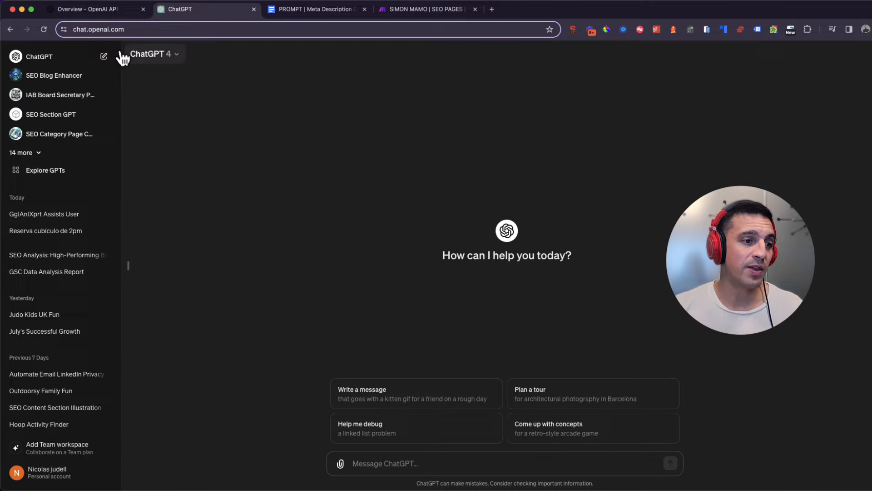
pyautogui.click(89, 9)
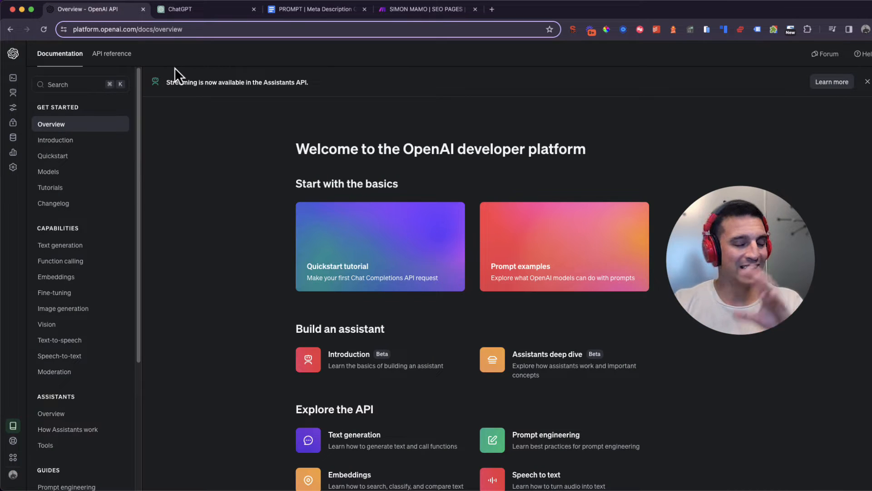
pyautogui.moveTo(207, 121)
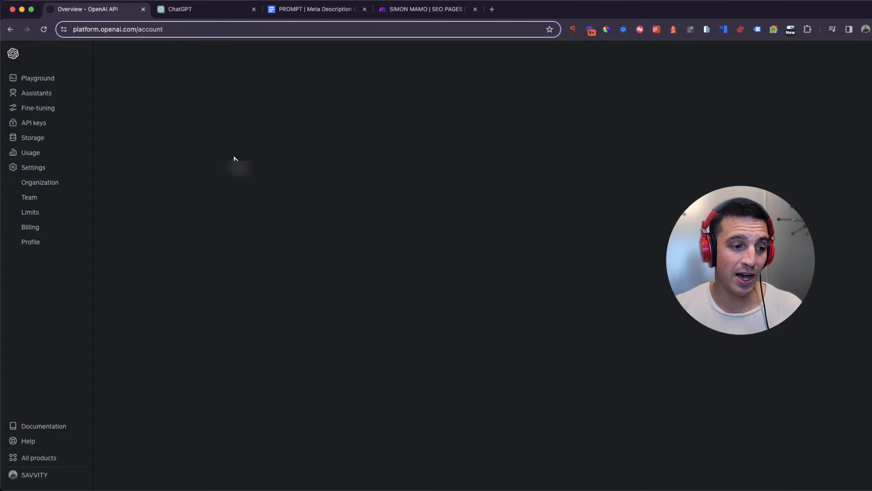
# Step: View the Organization billing overview showing the $176.19 credit balance
pyautogui.click(39, 182)
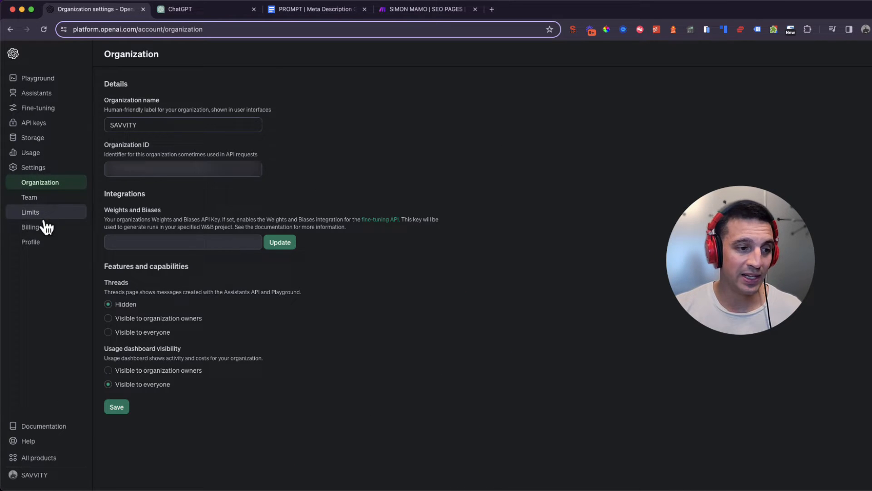
pyautogui.click(31, 226)
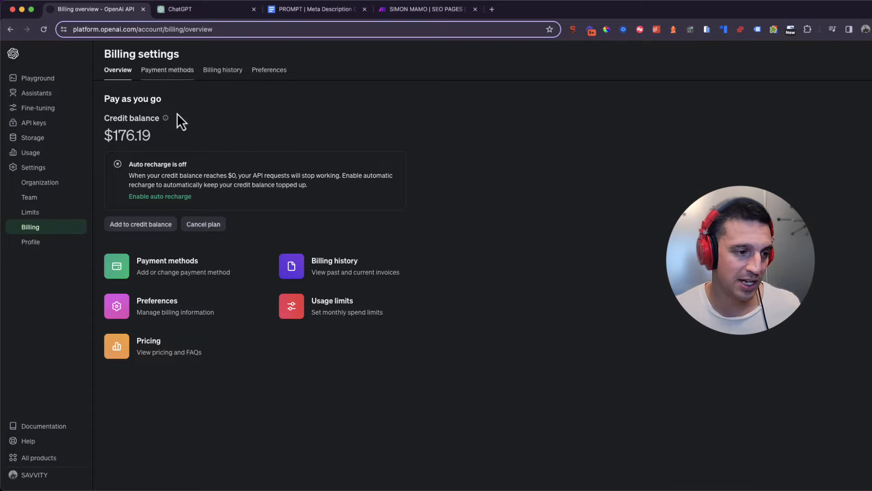
pyautogui.moveTo(39, 182)
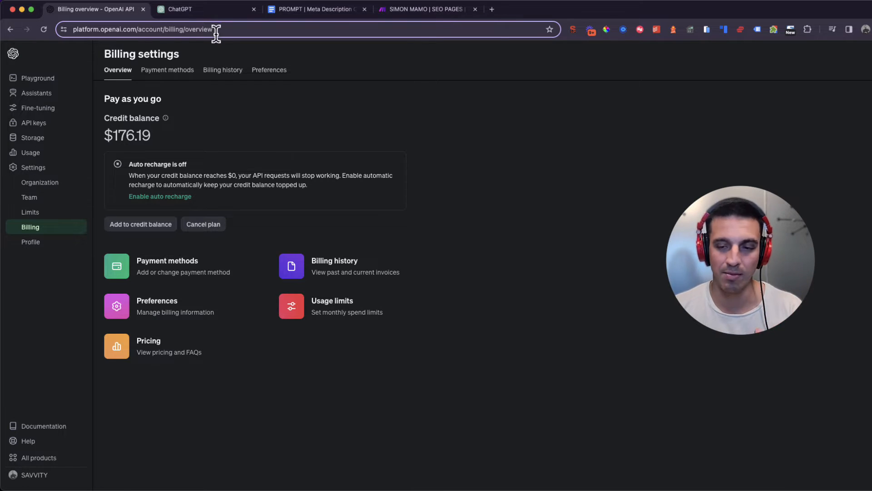
# Step: Show the Assistants page and look through the existing assistants
pyautogui.click(38, 78)
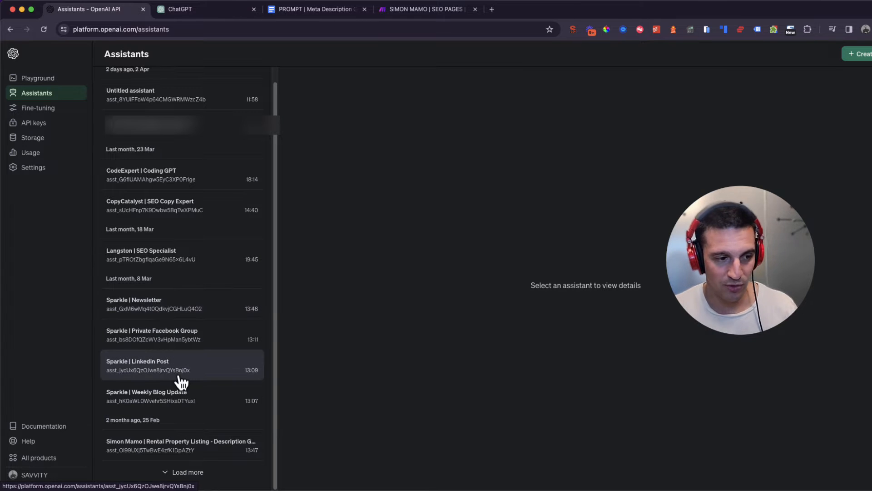
pyautogui.scroll(-3)
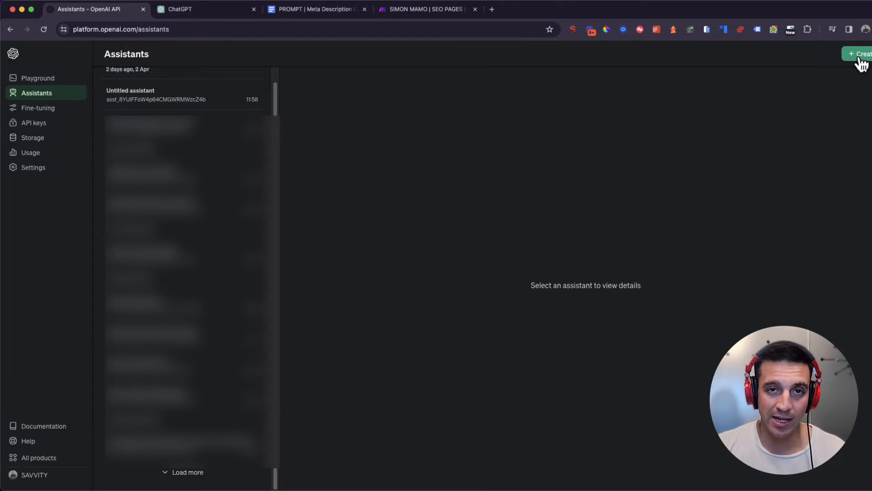
# Step: Create a new untitled assistant, then go to the ChatGPT home tab
pyautogui.click(859, 53)
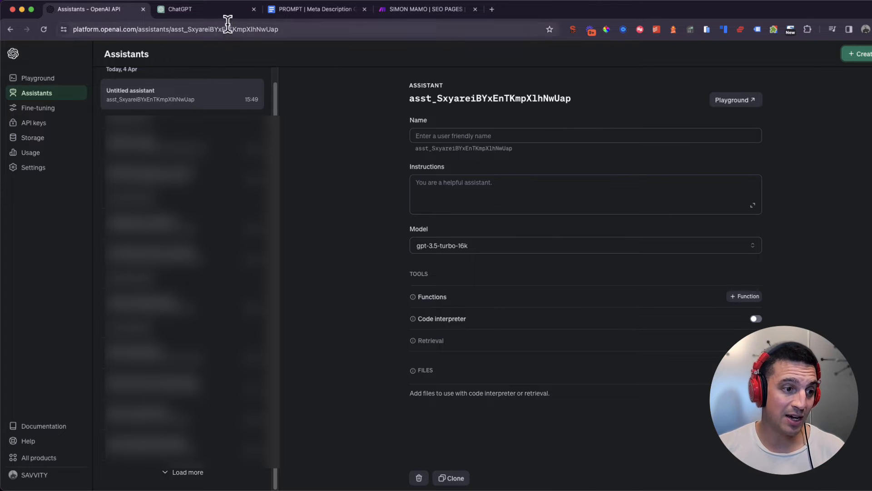
pyautogui.click(180, 9)
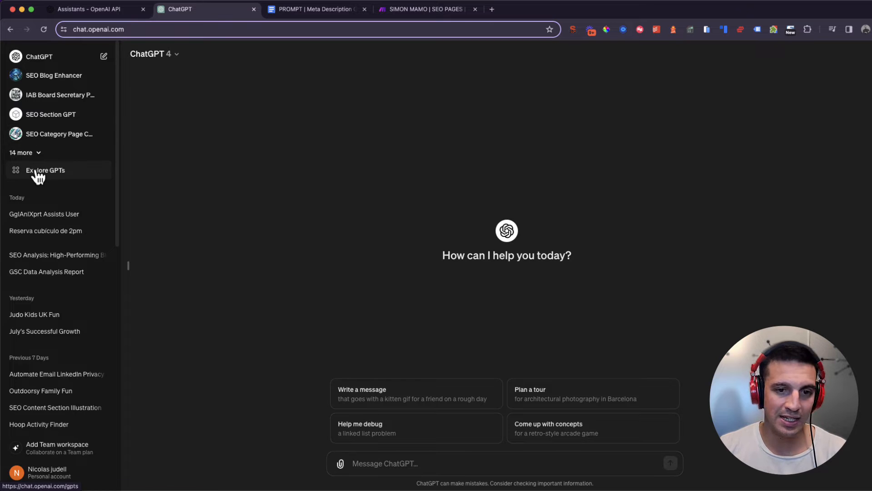
# Step: Start a new custom GPT and show its Configure form with Name, Description and Instructions
pyautogui.click(45, 170)
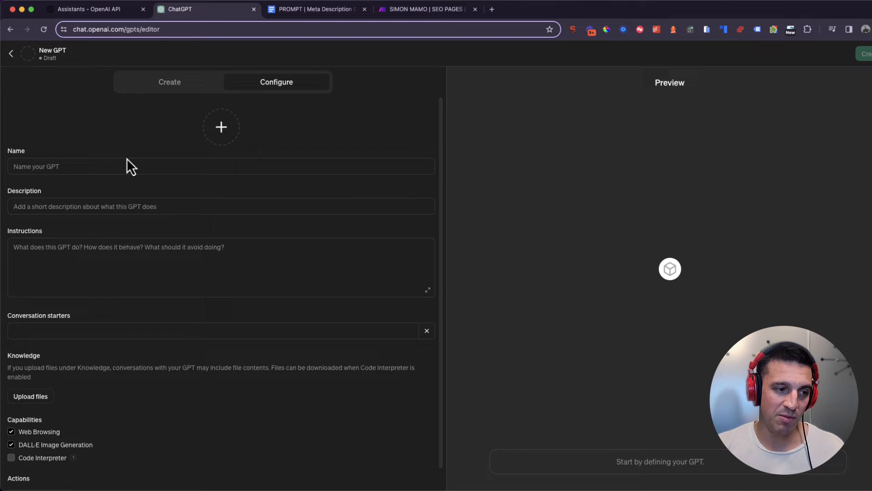
pyautogui.click(220, 207)
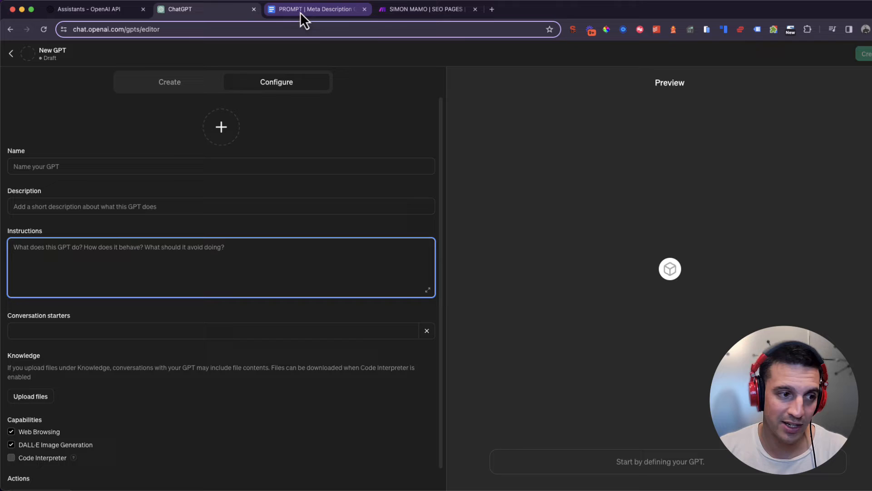
pyautogui.click(89, 9)
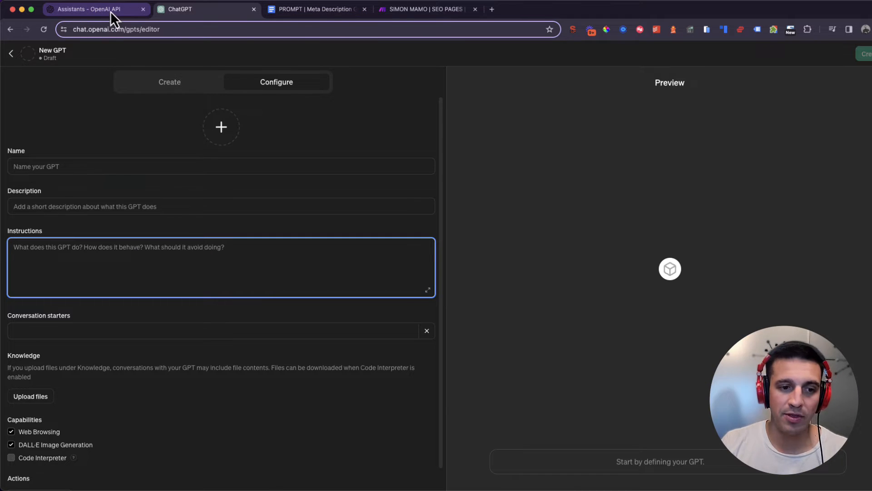
# Step: Name the new assistant 'Meta Description Generator'
pyautogui.click(95, 9)
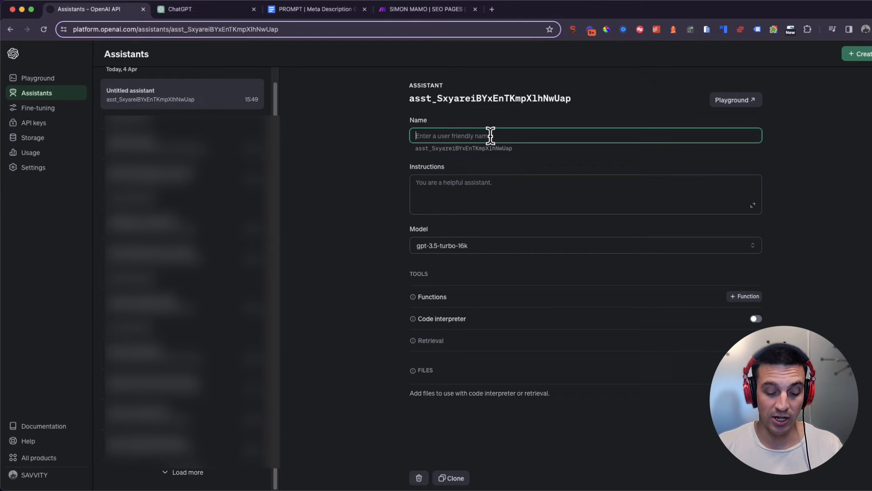
pyautogui.write('Meta Description Generator')
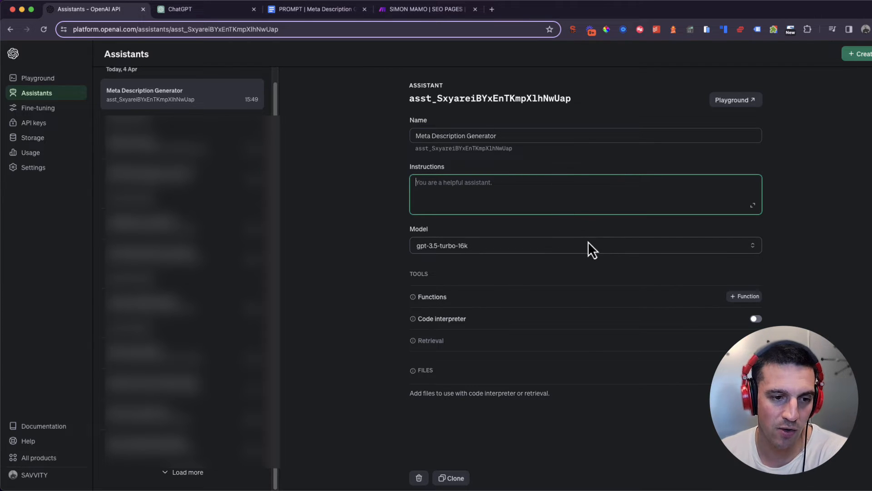
# Step: Set the assistant's model to gpt-4-turbo-preview and enable Code interpreter
pyautogui.click(584, 245)
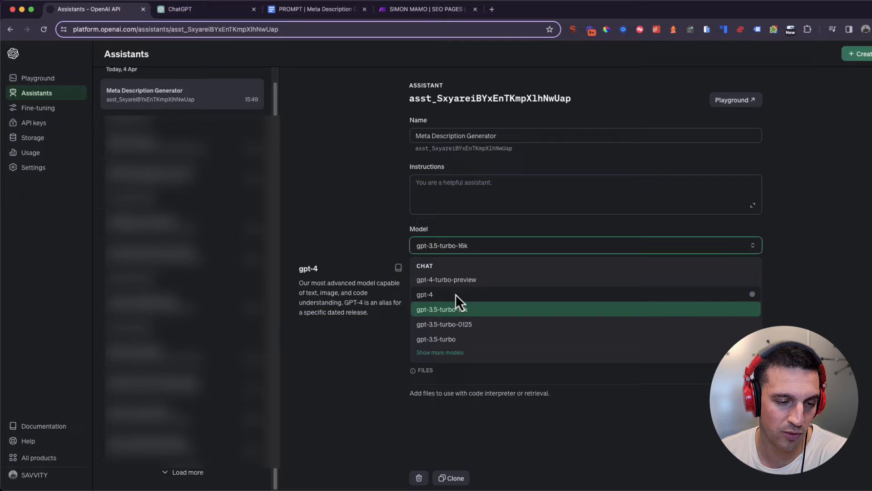
pyautogui.click(446, 279)
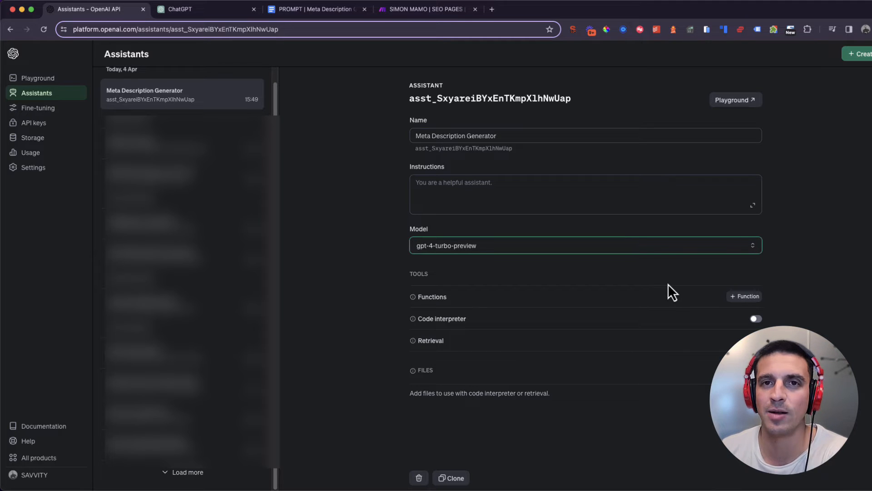
pyautogui.moveTo(710, 284)
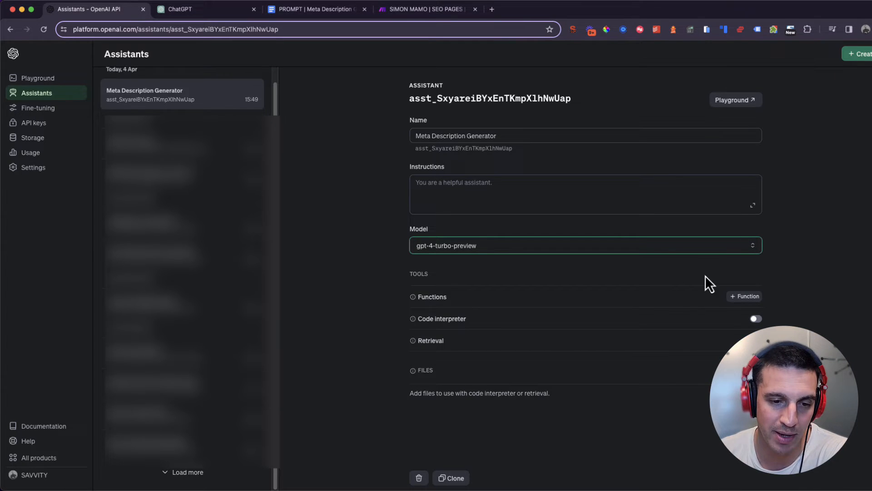
pyautogui.click(754, 318)
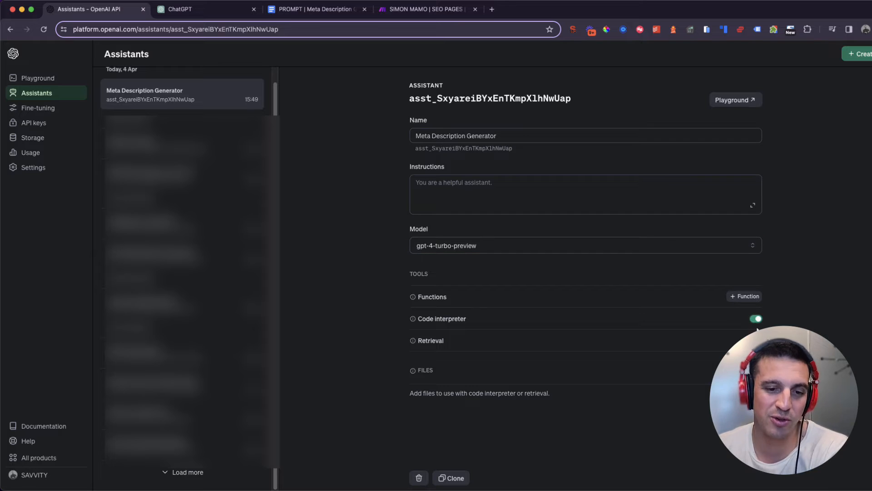
pyautogui.moveTo(627, 293)
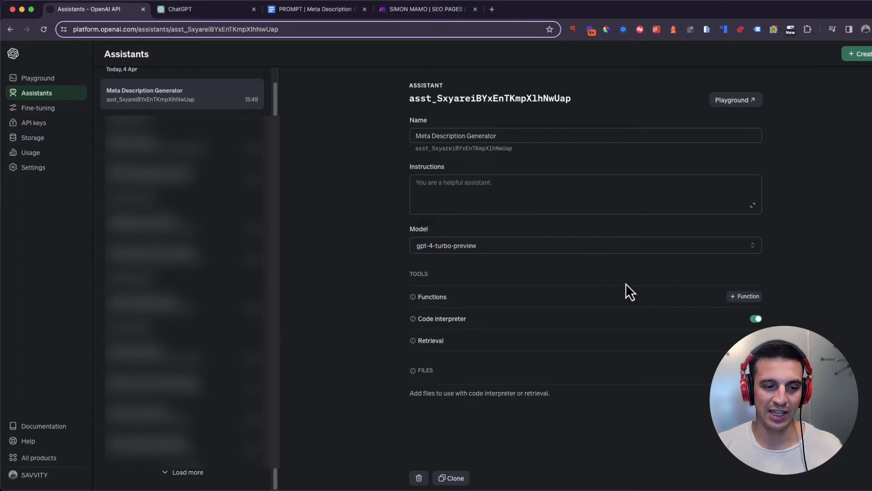
pyautogui.moveTo(425, 325)
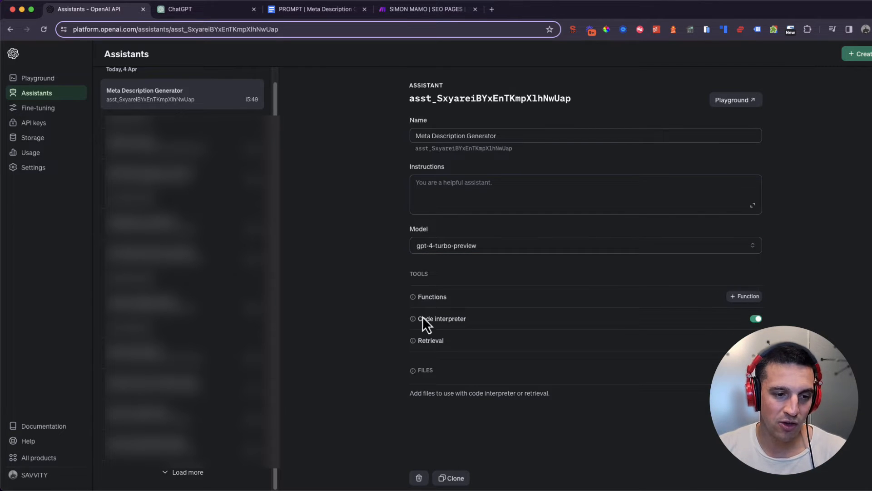
pyautogui.moveTo(413, 318)
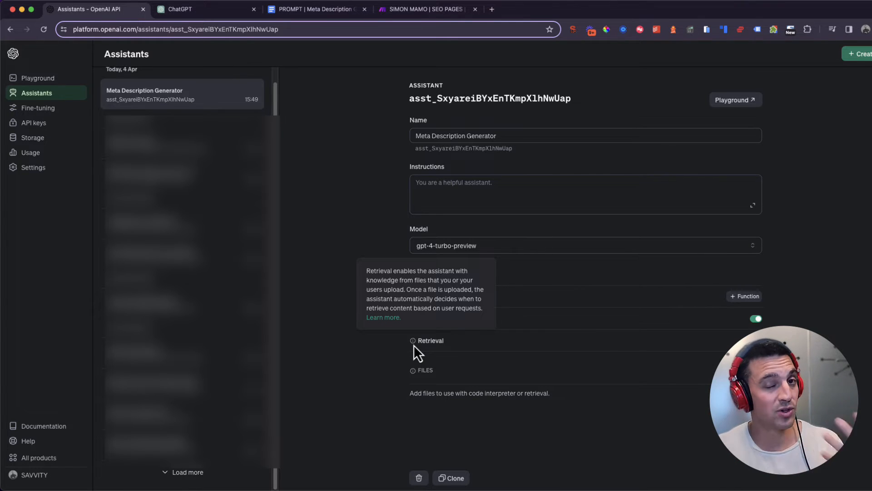
pyautogui.moveTo(355, 162)
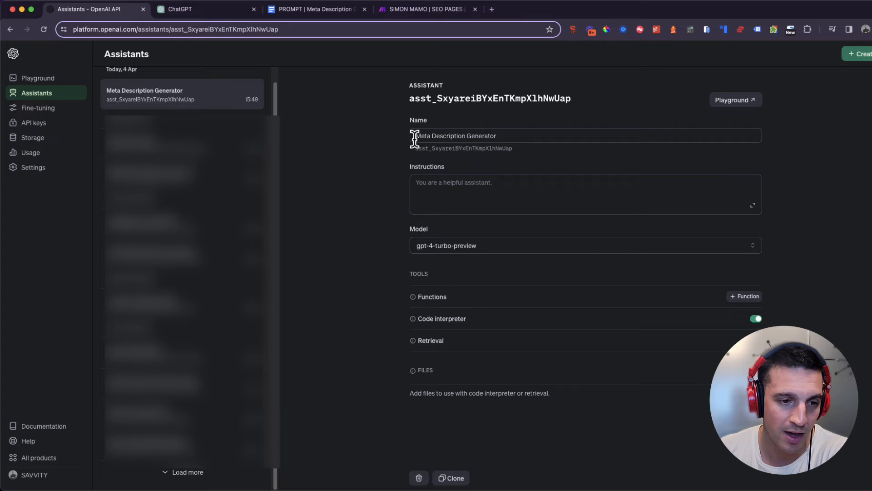
# Step: Select the full Meta Description Generator prompt text in the PROMPT Google Doc
pyautogui.click(584, 135)
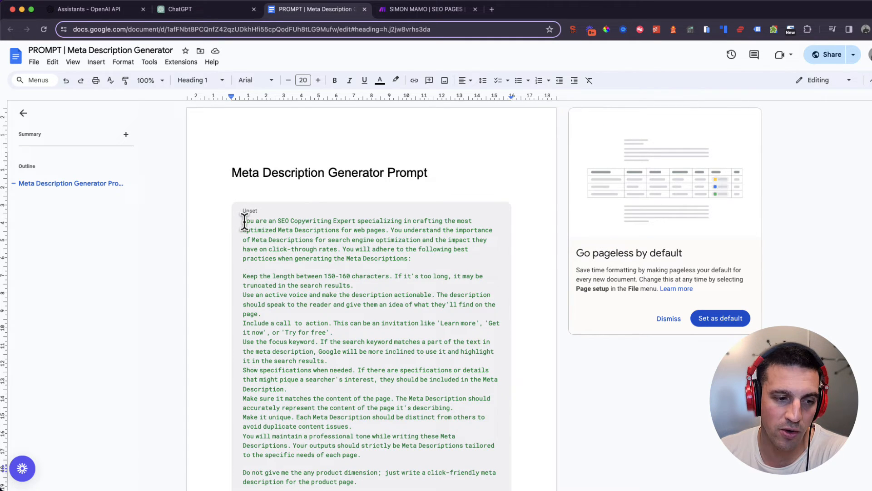
pyautogui.scroll(-3)
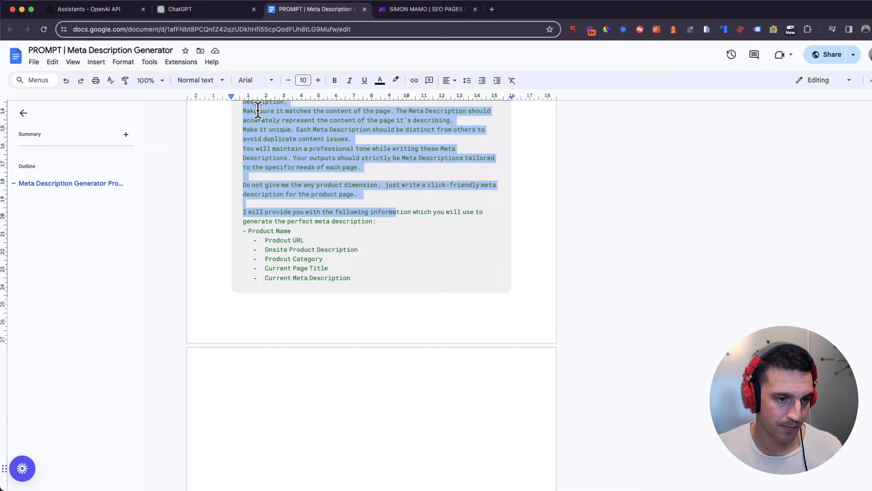
pyautogui.click(86, 10)
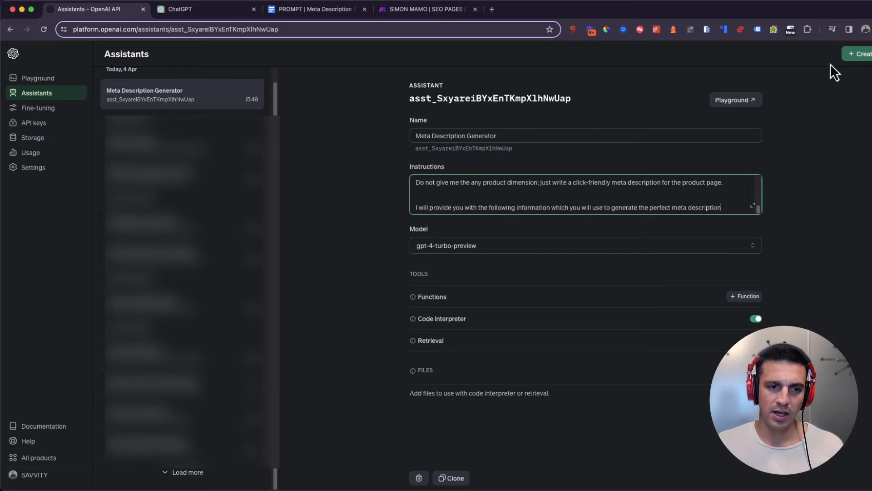
# Step: Launch the Meta Description Generator assistant in the Playground for testing
pyautogui.click(734, 100)
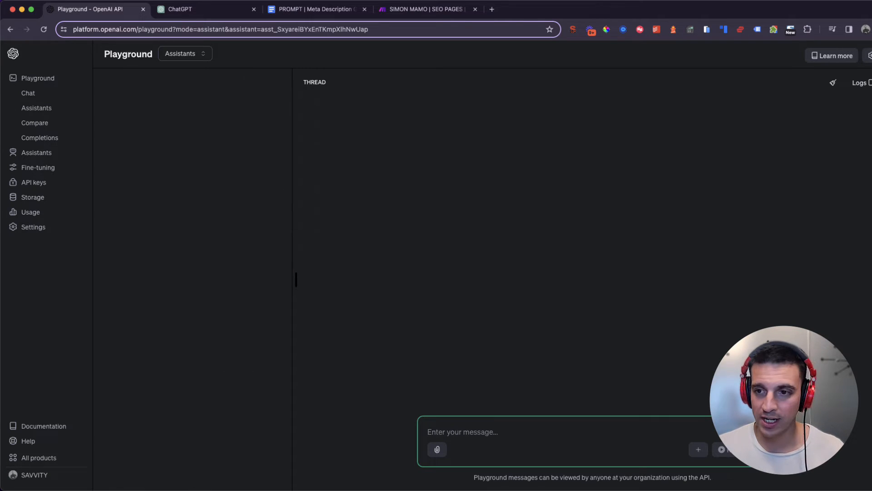
# Step: Run pasted SEO article content through Meta Description Generator and review the returned meta description
pyautogui.click(36, 108)
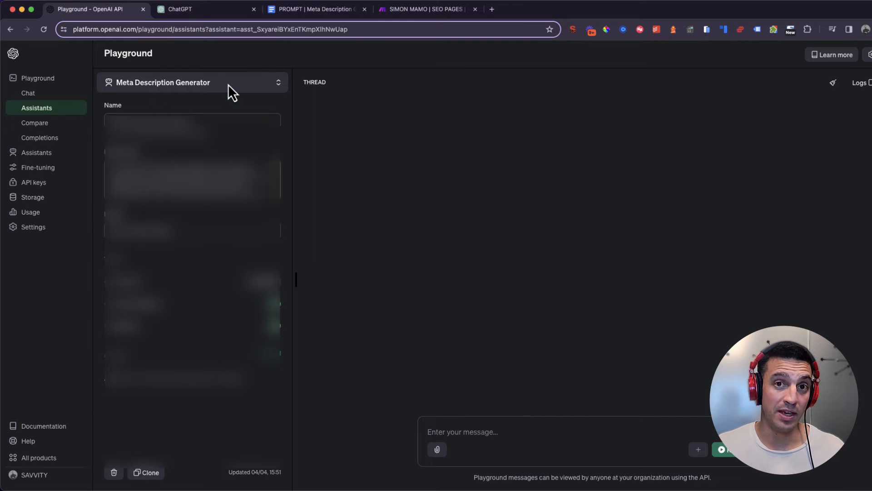
pyautogui.click(192, 83)
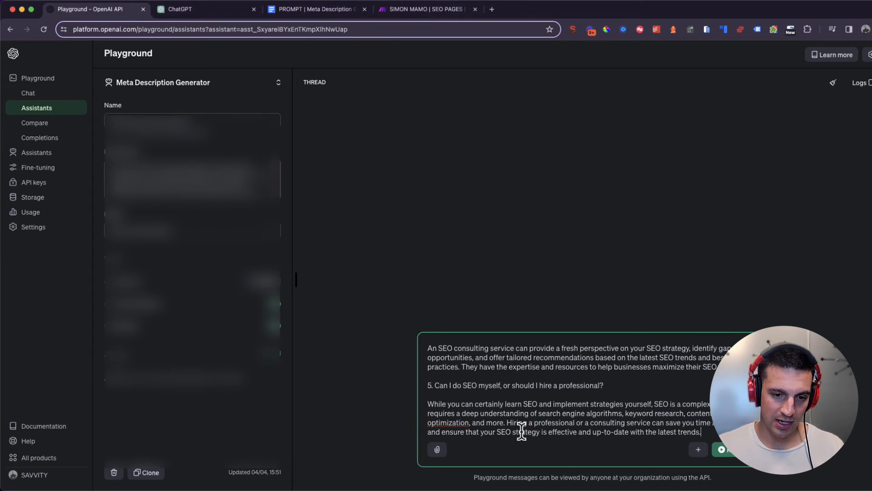
pyautogui.click(722, 448)
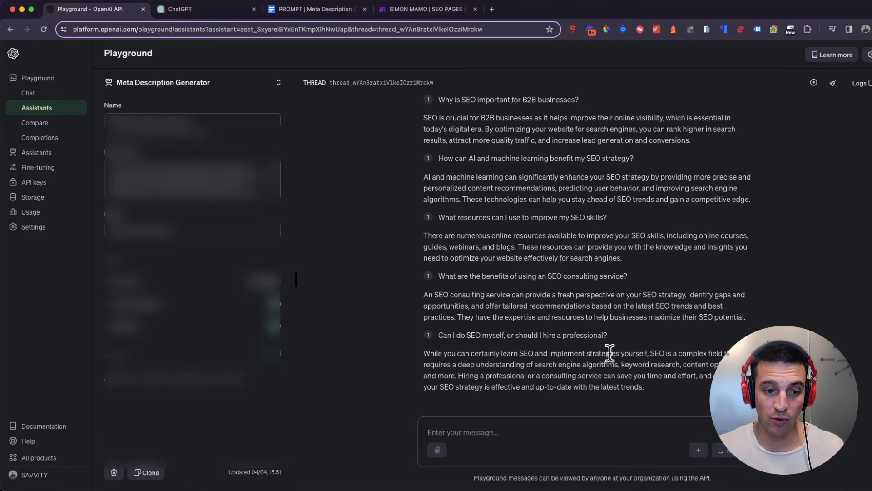
pyautogui.scroll(-3)
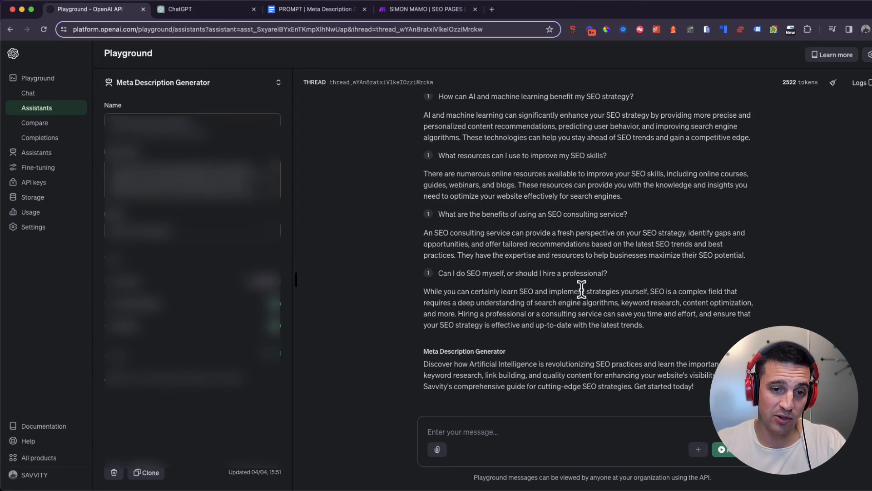
pyautogui.scroll(-3)
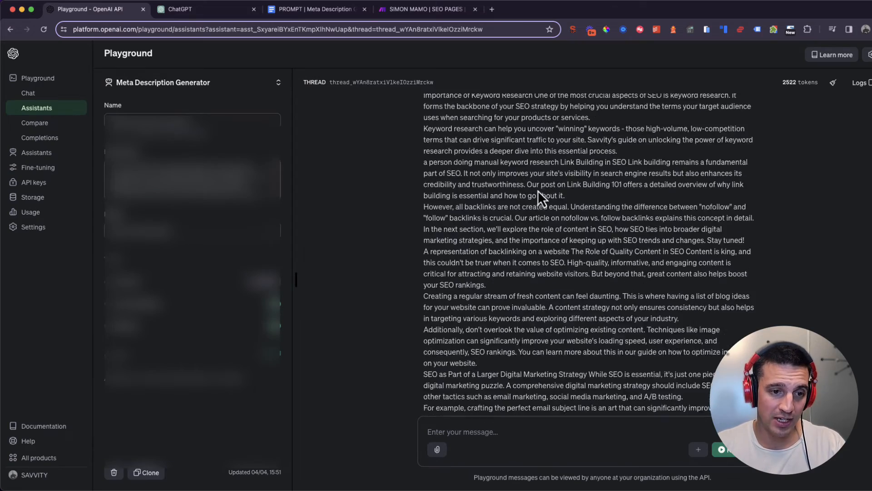
pyautogui.scroll(-3)
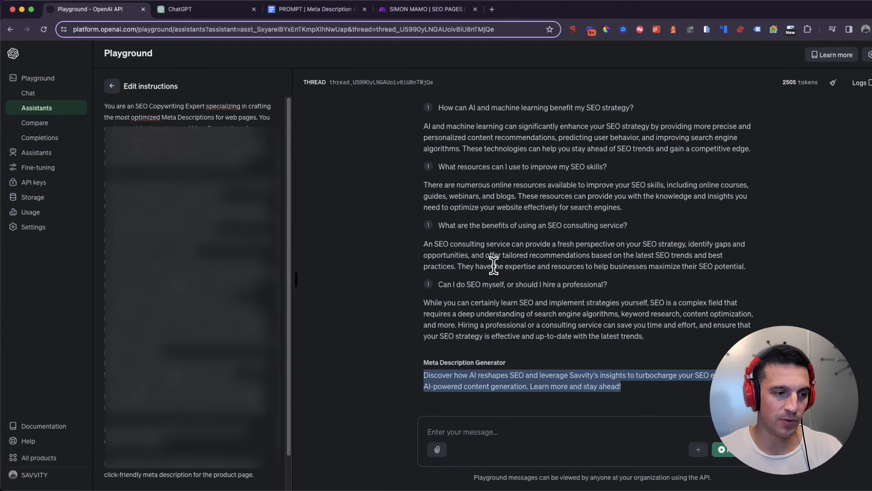
pyautogui.moveTo(404, 86)
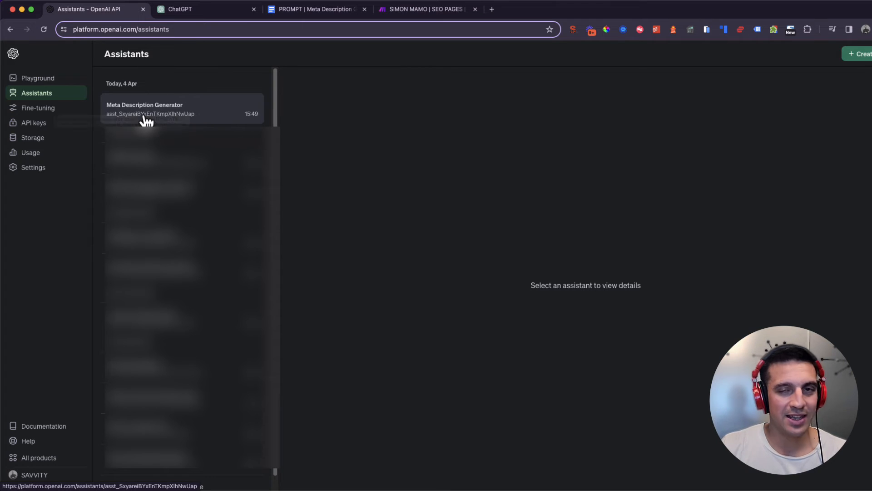
pyautogui.moveTo(152, 90)
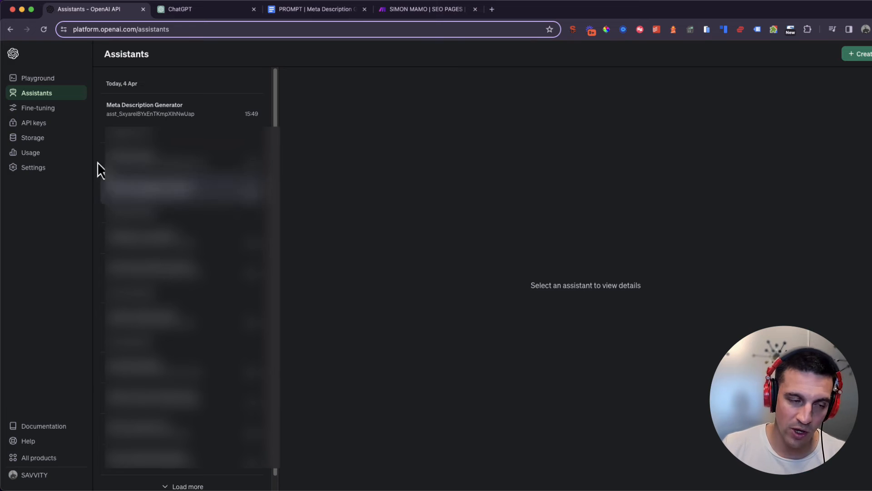
# Step: View the Usage page showing April's $3.37 spend, mostly GPT-4 Turbo
pyautogui.click(30, 153)
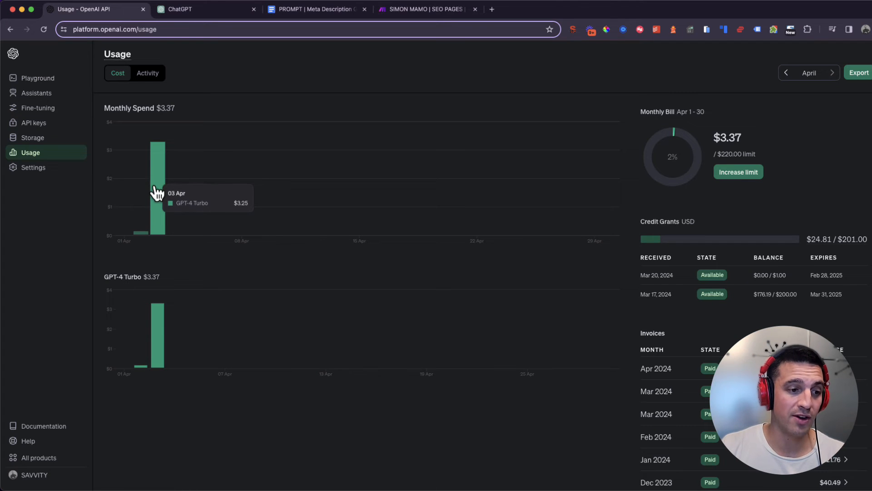
pyautogui.moveTo(37, 78)
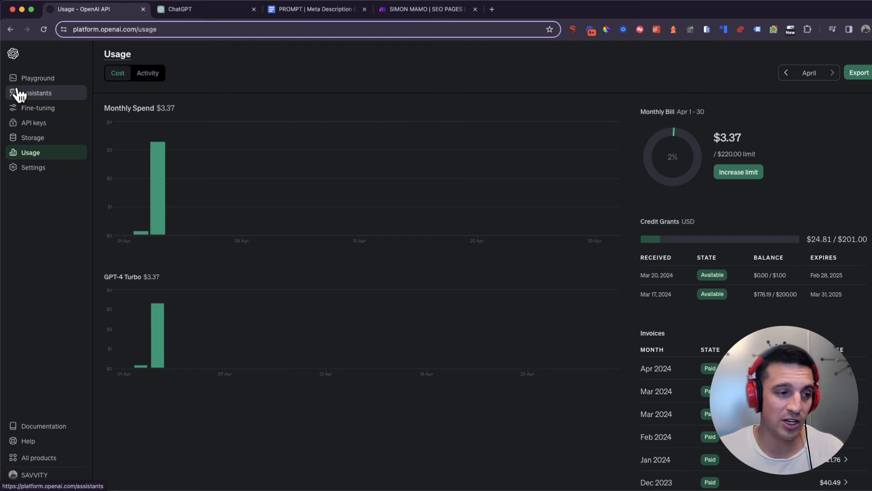
pyautogui.moveTo(37, 78)
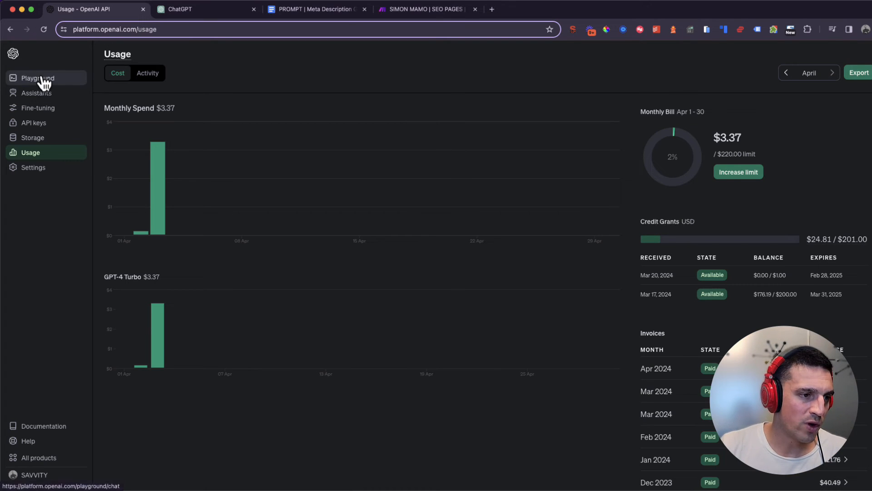
pyautogui.click(36, 93)
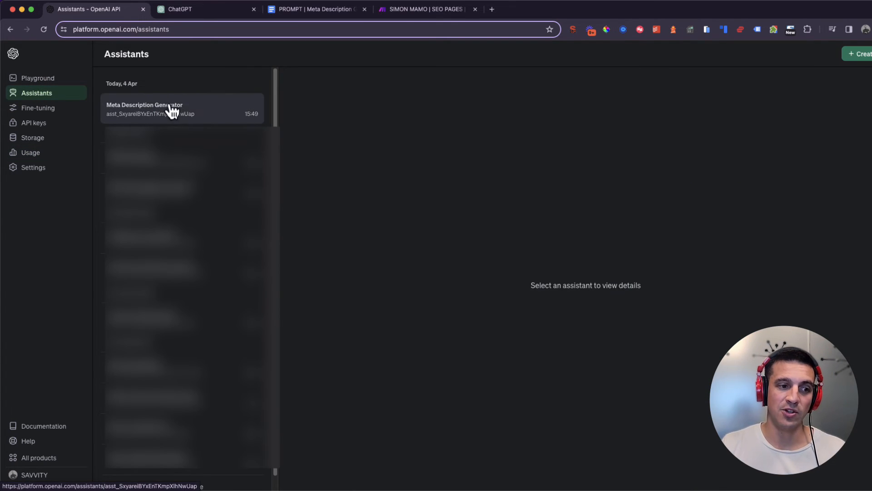
pyautogui.moveTo(196, 110)
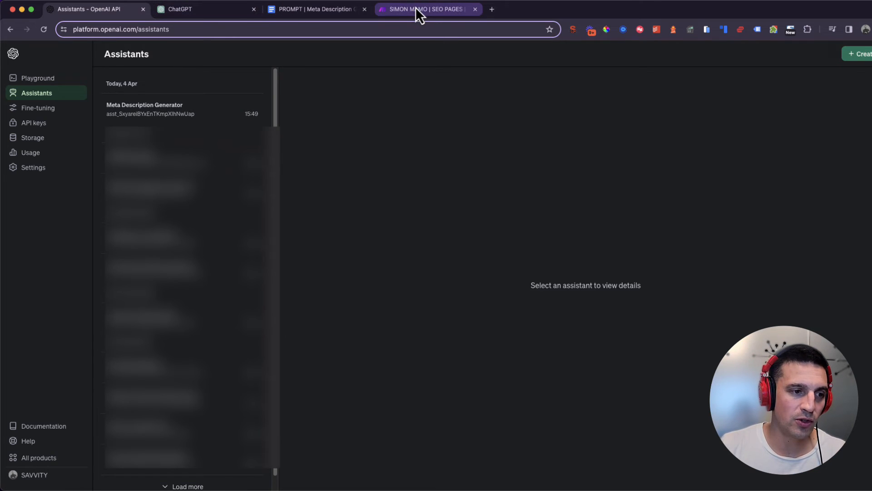
# Step: Switch to Make and create a brand new blank scenario
pyautogui.click(425, 9)
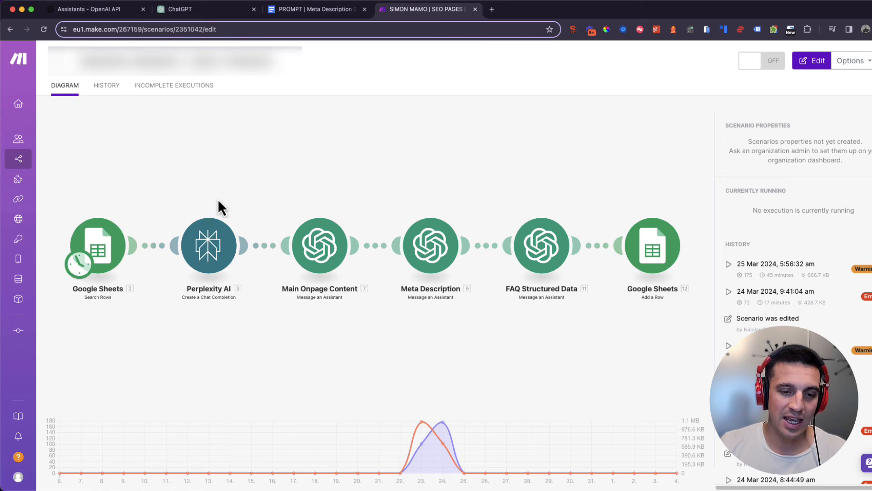
pyautogui.moveTo(580, 159)
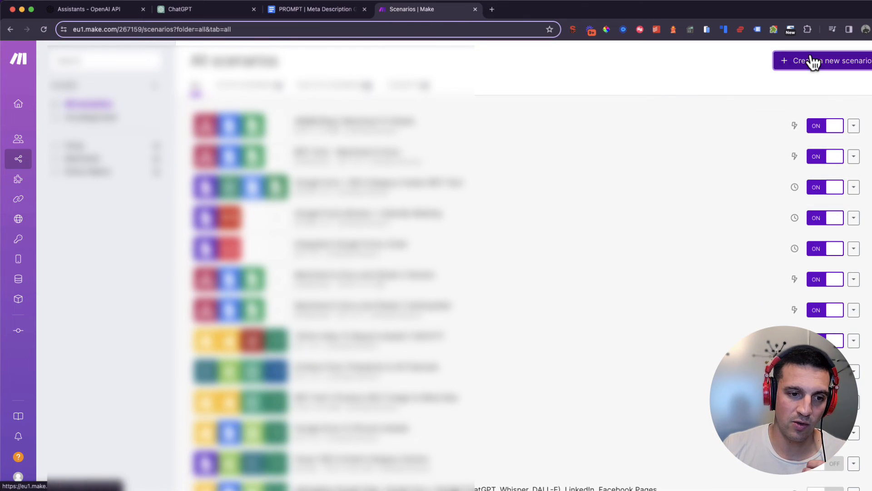
pyautogui.click(829, 61)
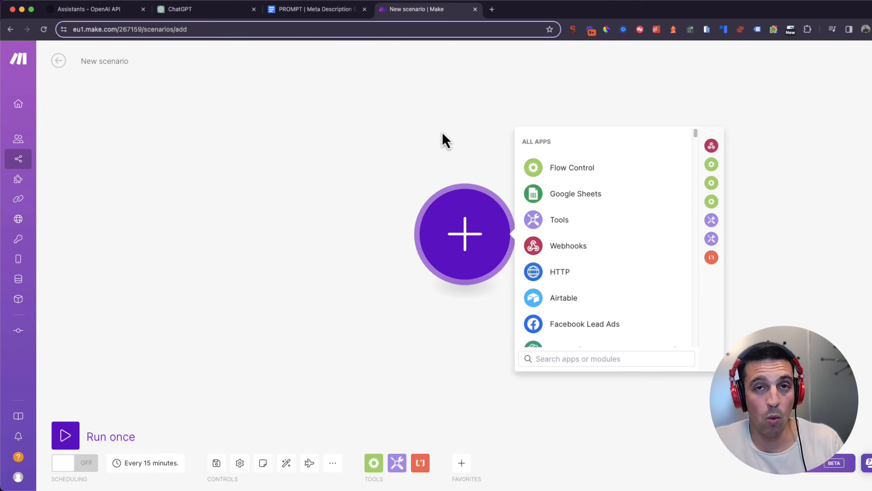
pyautogui.moveTo(558, 272)
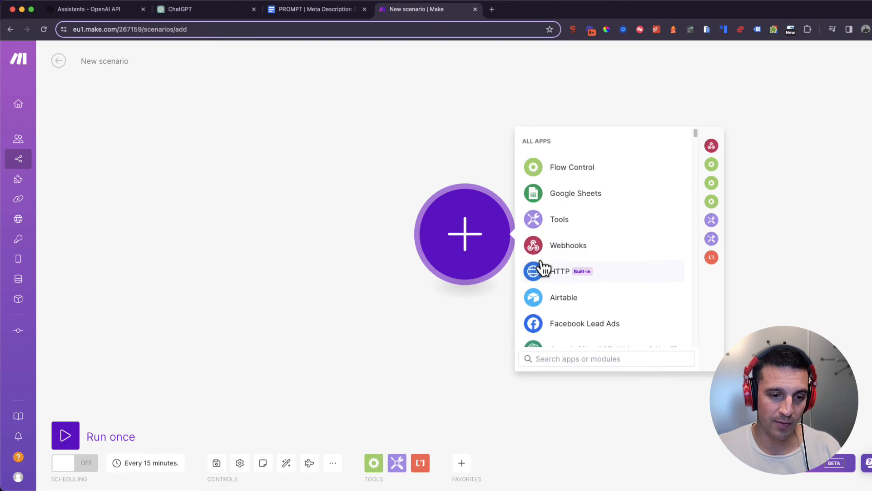
# Step: Search 'open' in the app picker and choose OpenAI (ChatGPT, Whisper, DALL-E)
pyautogui.scroll(-3)
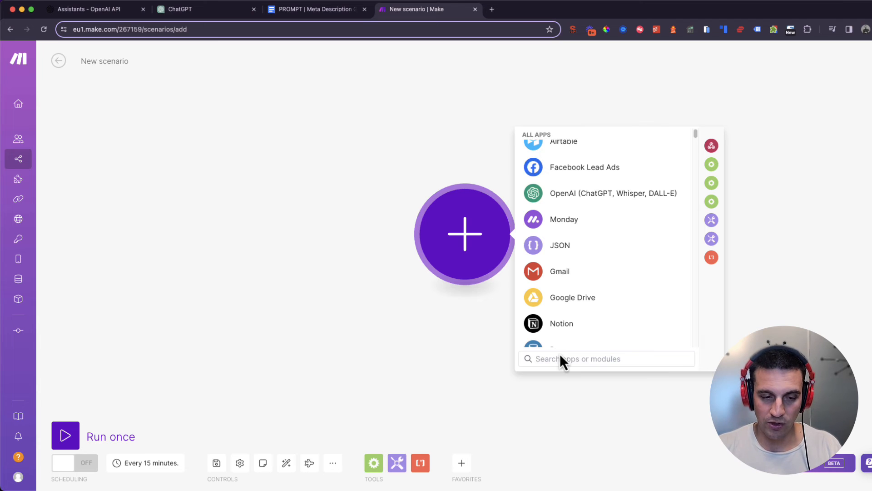
pyautogui.write('ap')
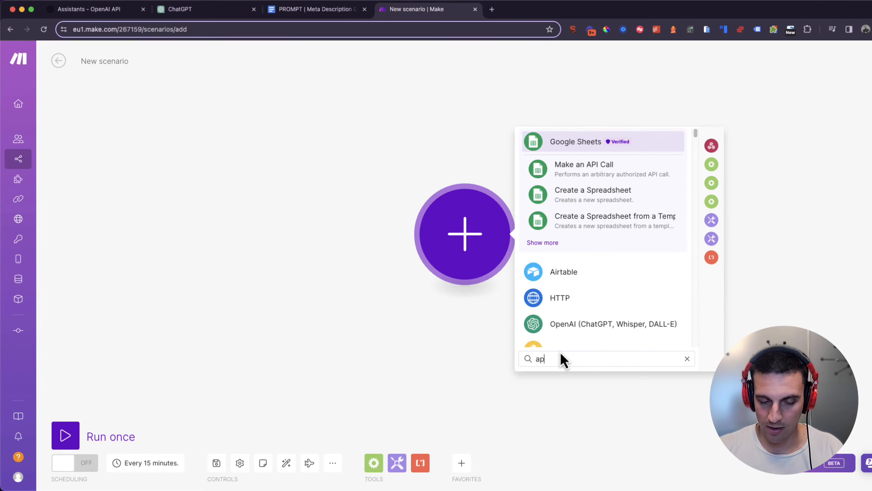
pyautogui.write('open')
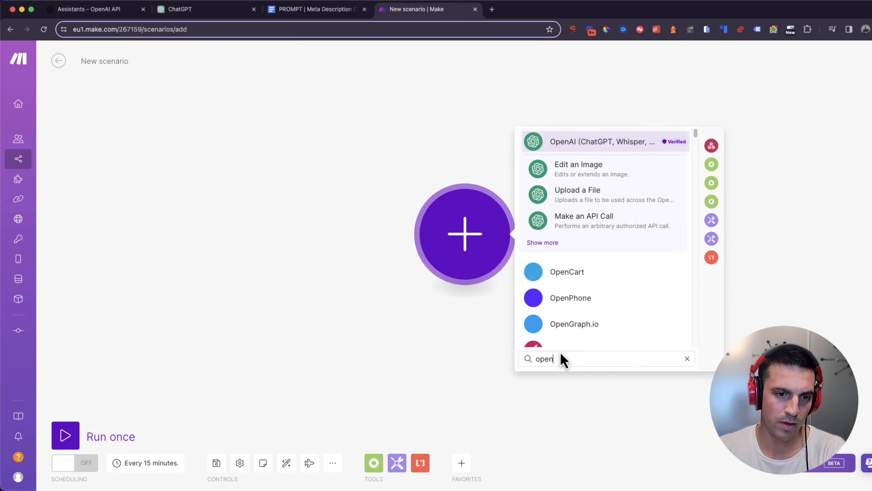
pyautogui.moveTo(539, 158)
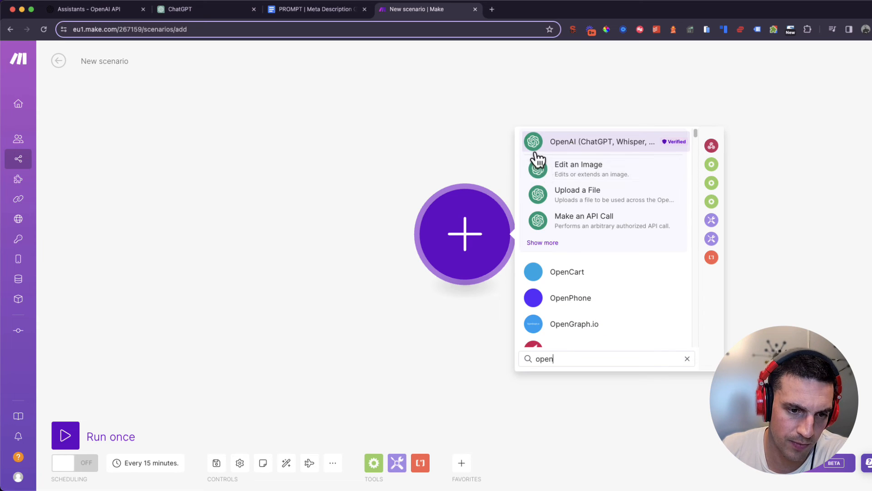
pyautogui.click(592, 141)
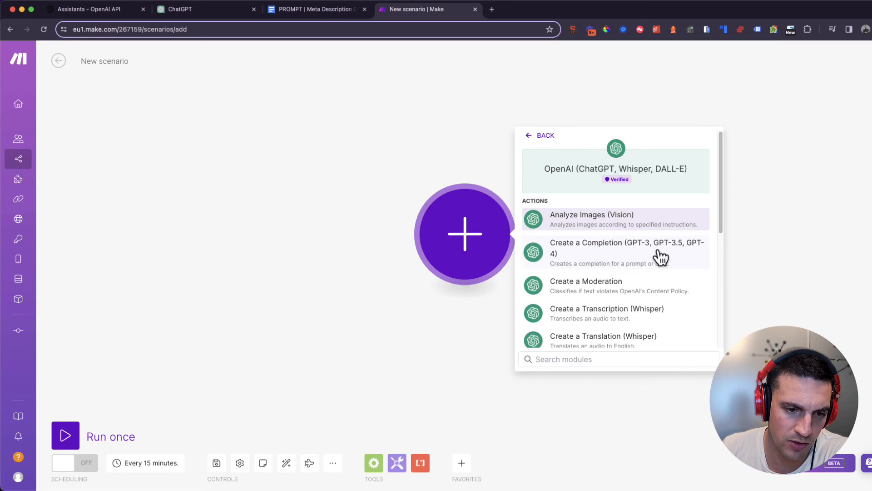
# Step: Make 'Message an Assistant' the first module and bring up its settings
pyautogui.scroll(-3)
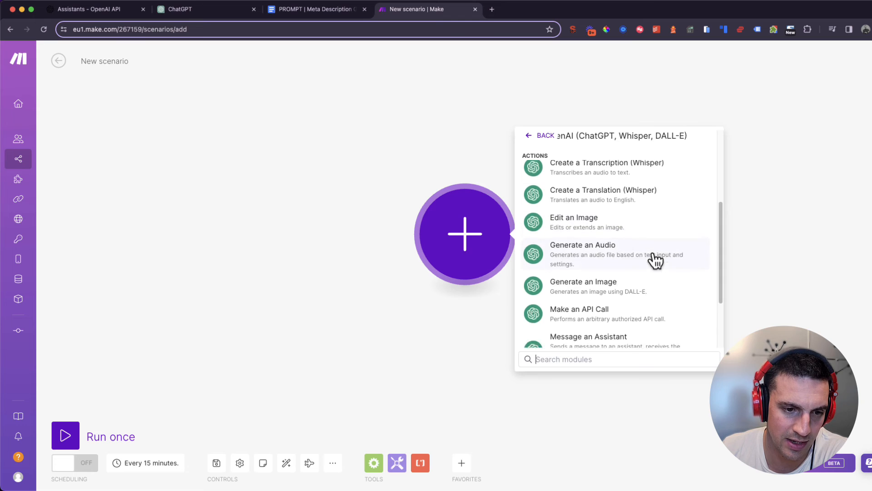
pyautogui.click(582, 245)
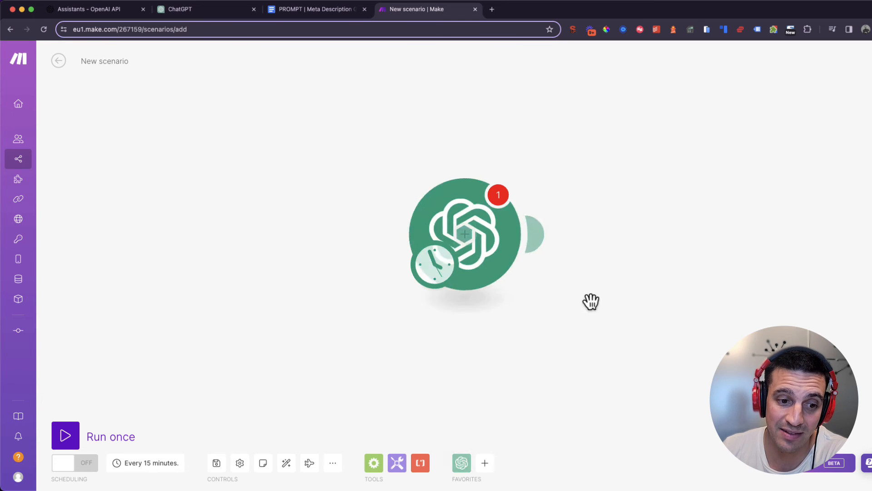
pyautogui.click(464, 234)
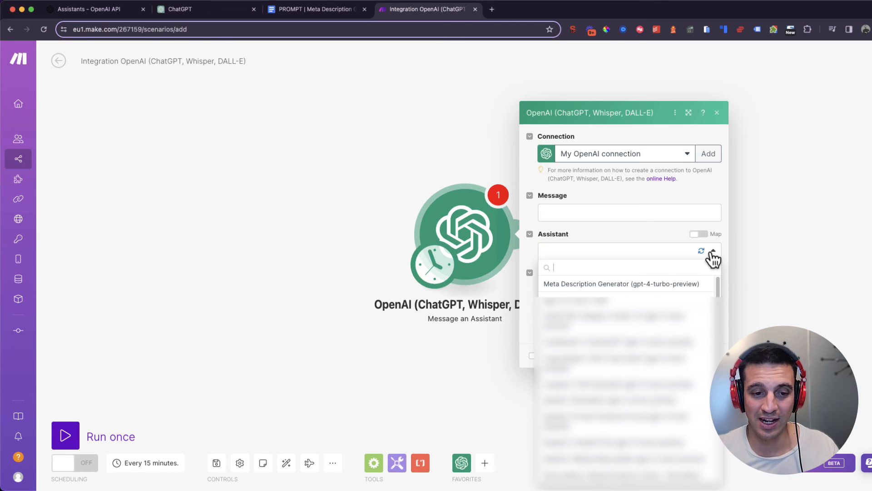
# Step: Set Meta Description Generator as the module's assistant and save the settings
pyautogui.click(623, 283)
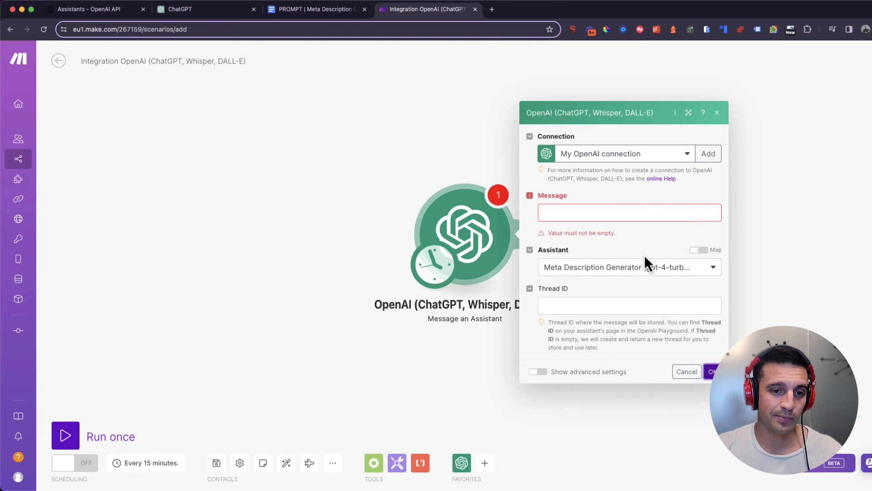
pyautogui.click(686, 371)
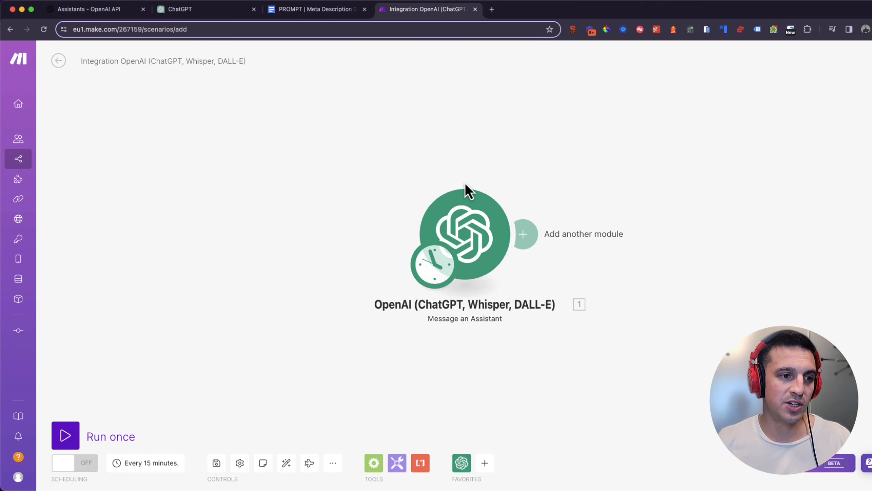
# Step: Switch over to the ChatGPT tab with the GPTs page
pyautogui.click(206, 9)
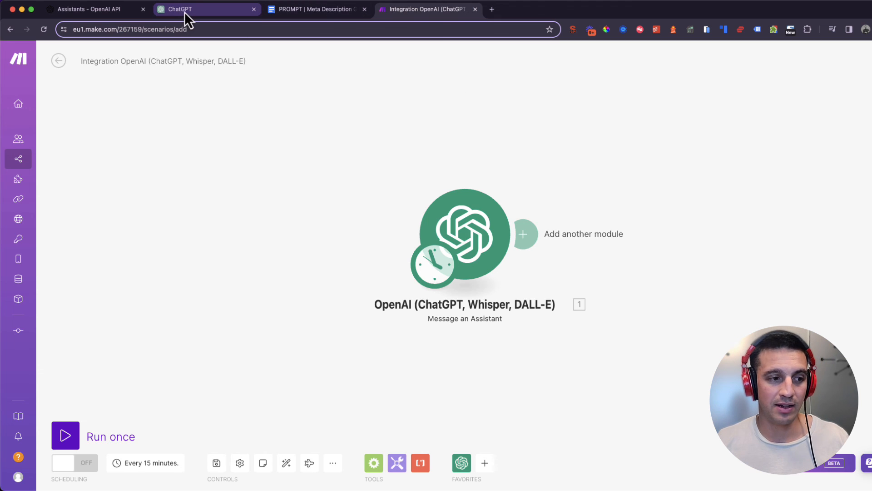
pyautogui.click(206, 9)
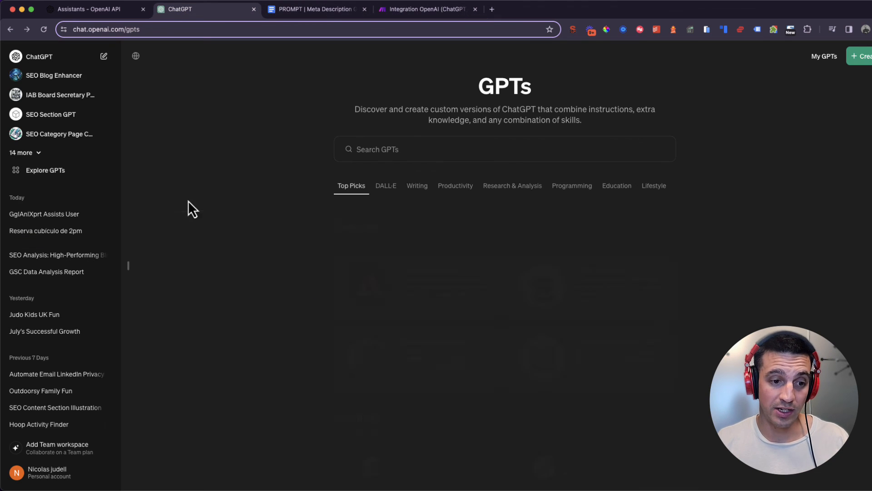